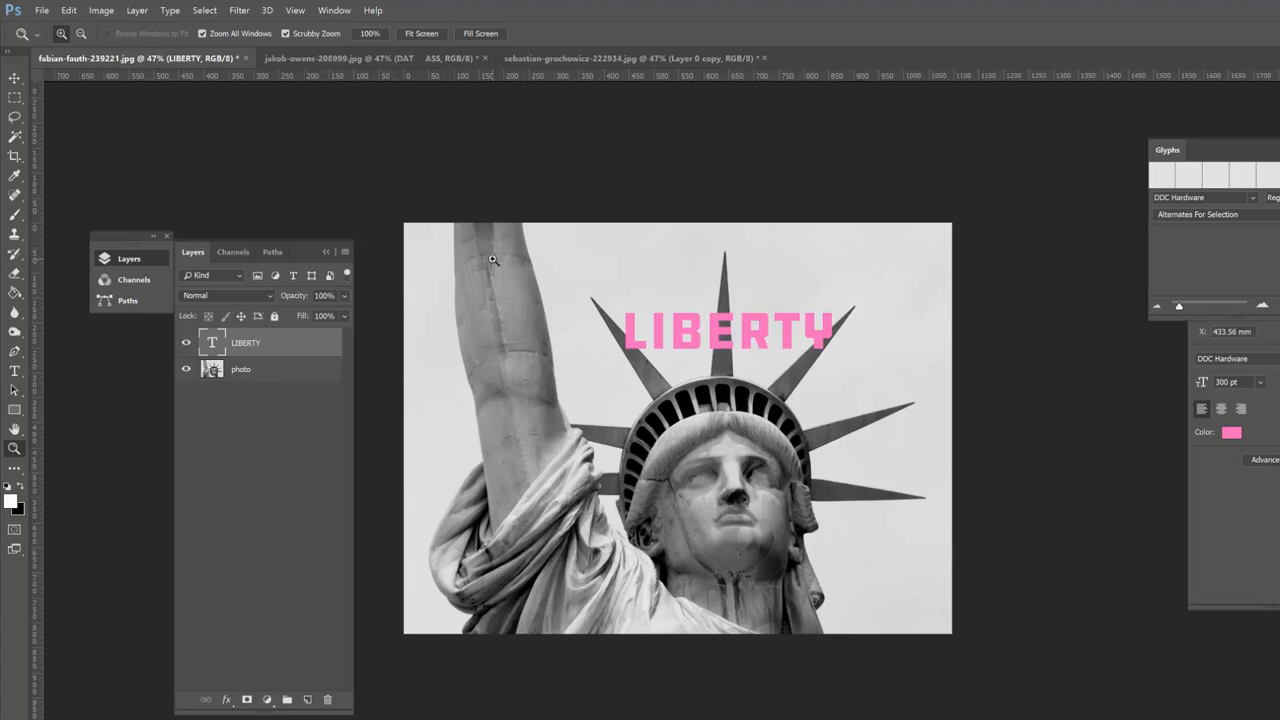
mouse_move(502, 248)
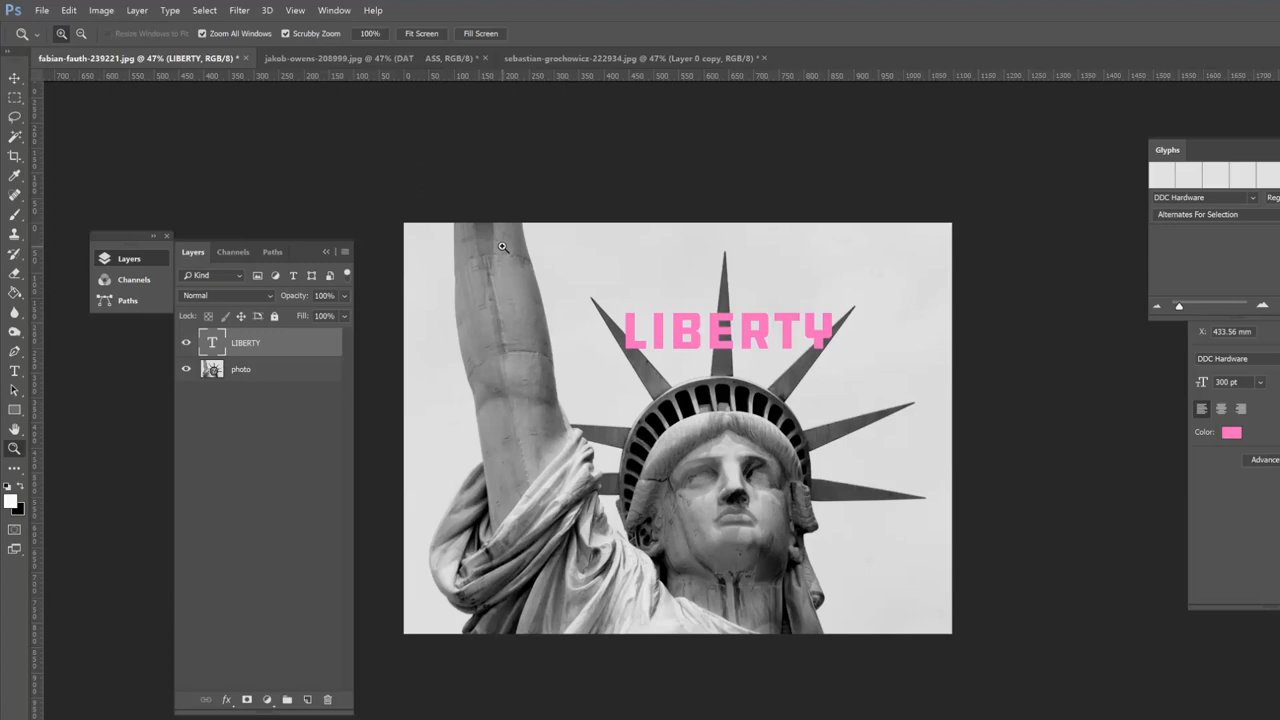
Select the statue photo layer and duplicate it above the LIBERTY text layer
click(240, 368)
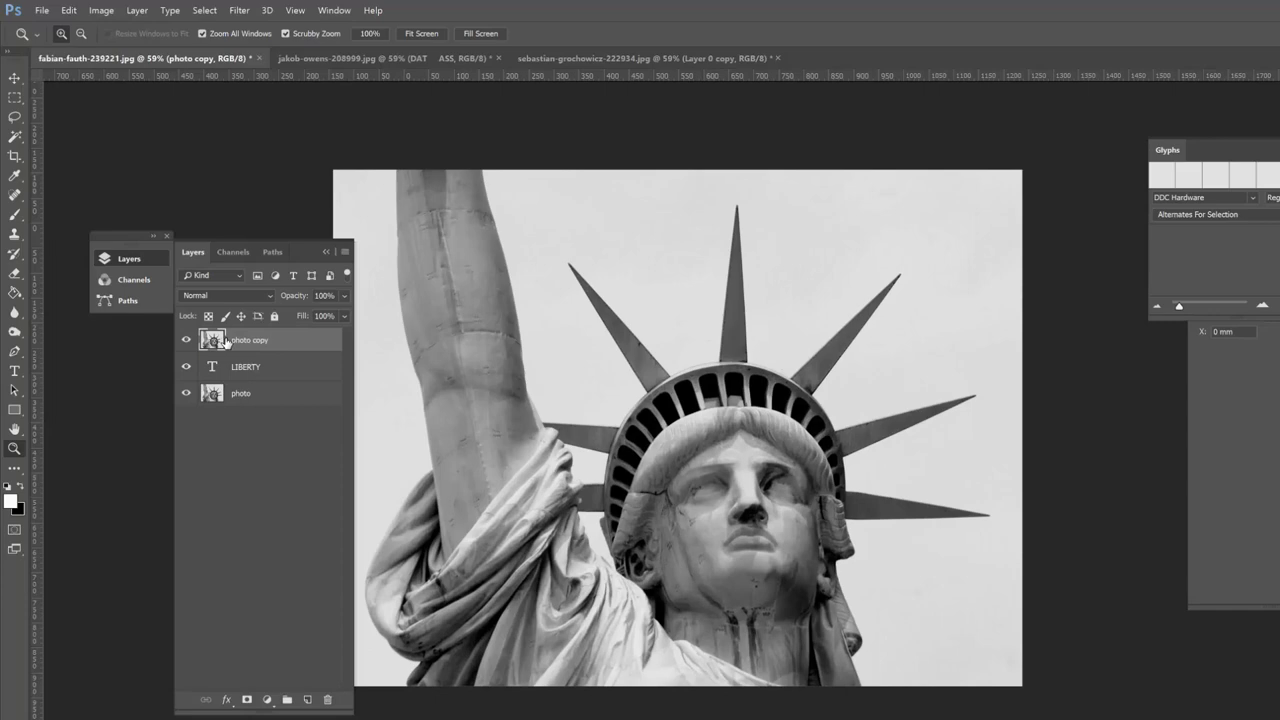
Lower the photo copy layer's Opacity to about 42% so the pink text shows through
drag(340, 316, 304, 316)
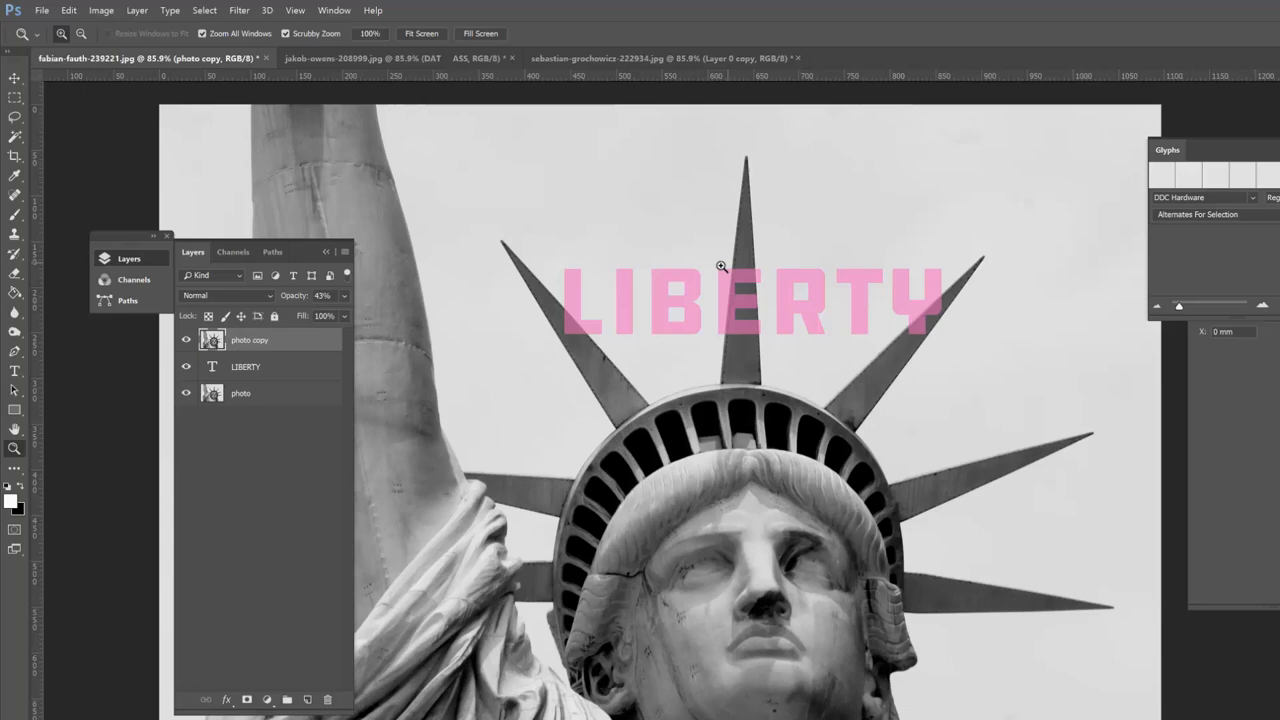
mouse_move(694, 304)
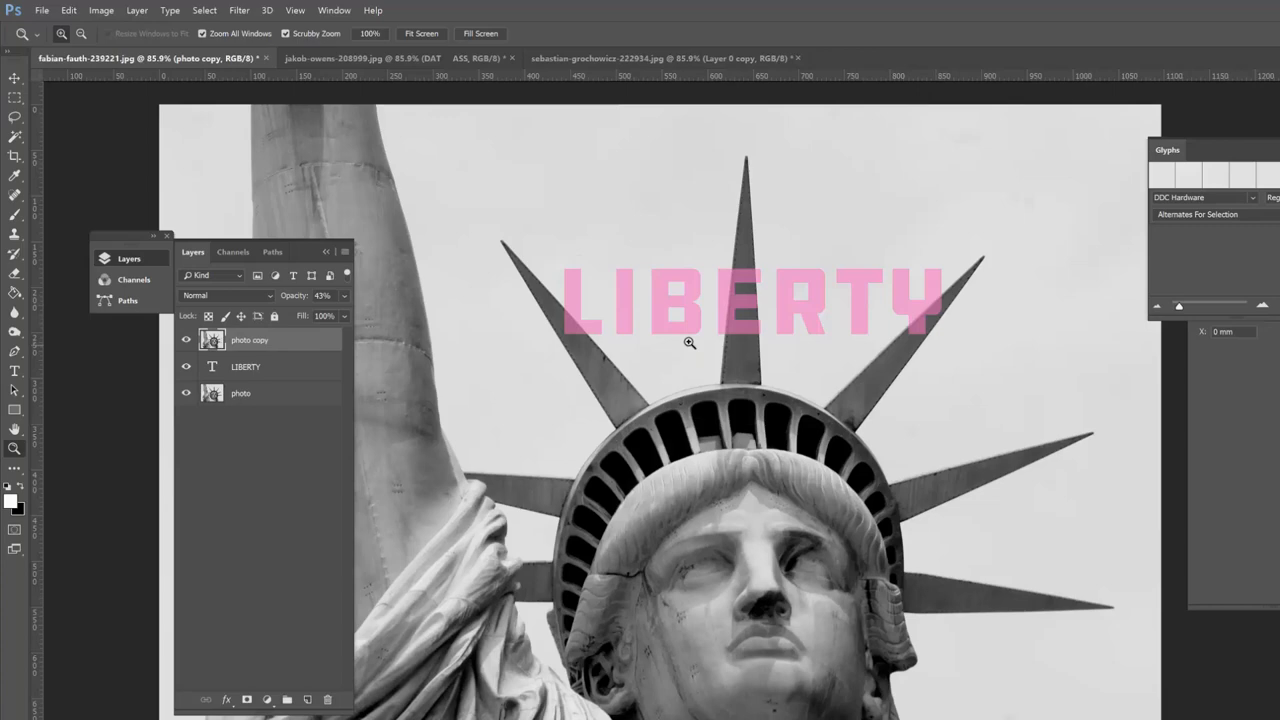
mouse_move(660, 336)
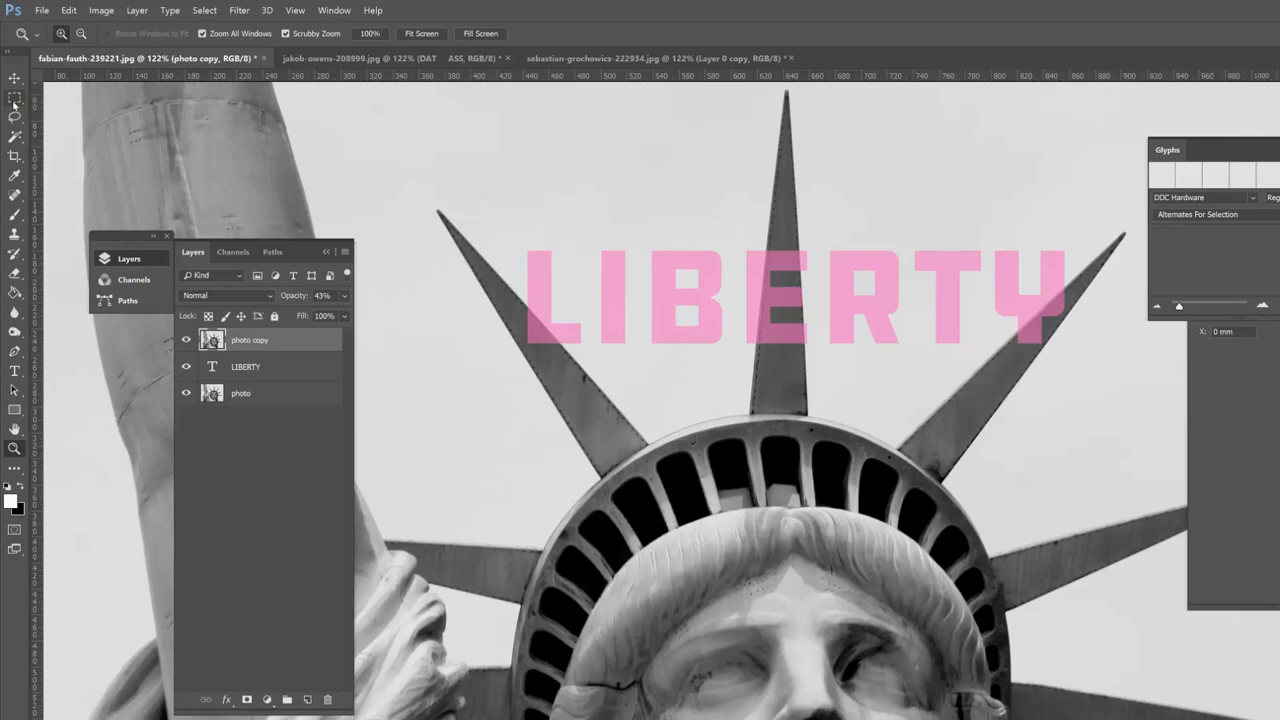
Pick the Eraser tool with a soft brush to reveal the L around the spike
click(14, 116)
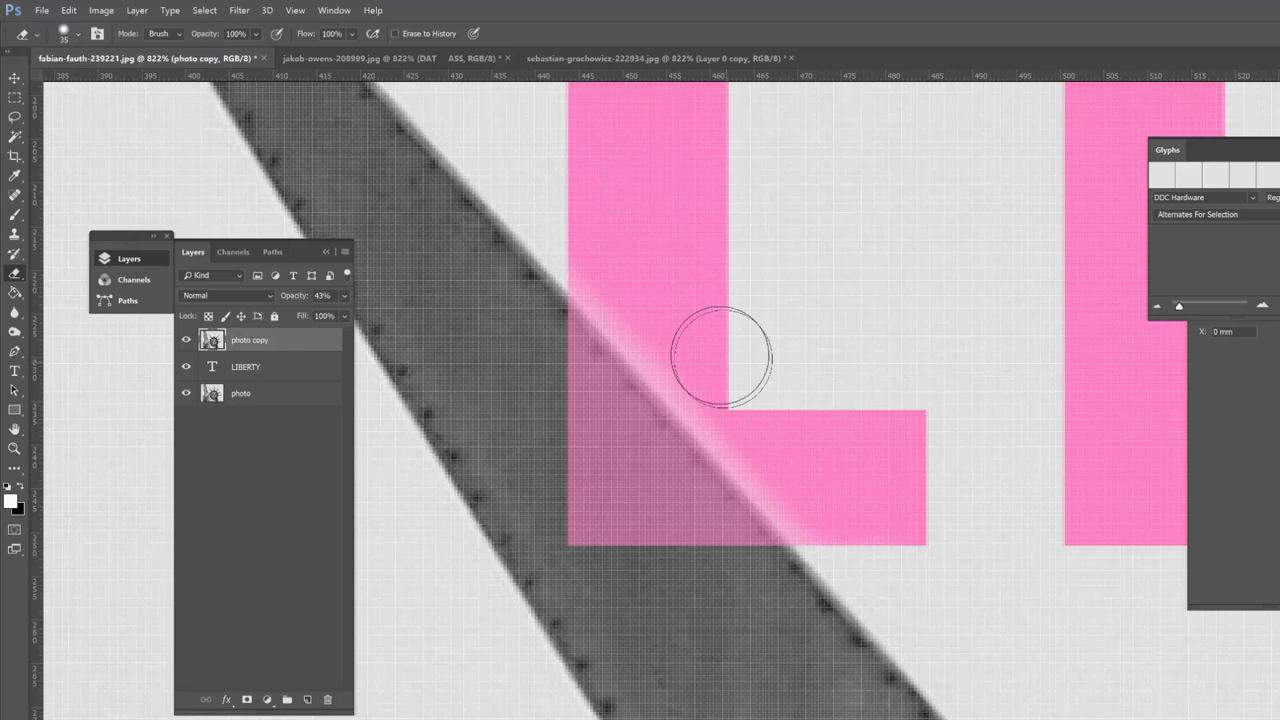
Erase the photo copy over the remaining letters and restore the layer to 100% opacity
drag(720, 356, 730, 390)
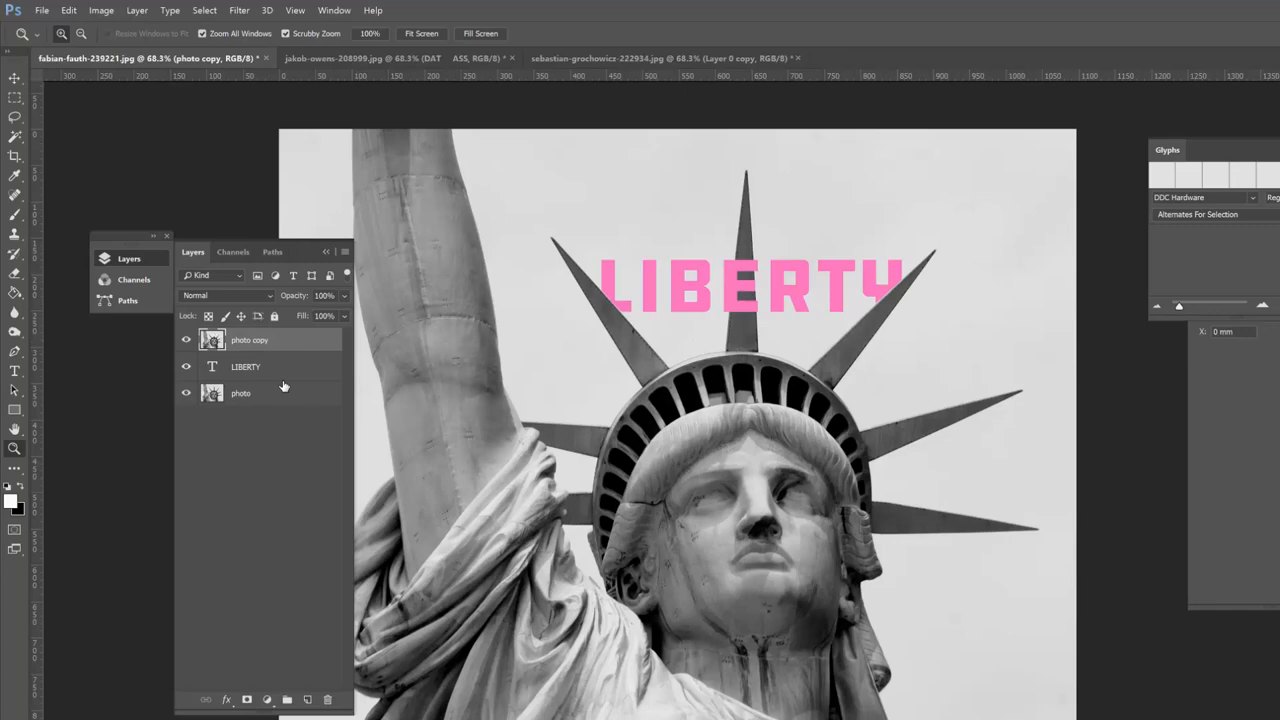
double_click(212, 366)
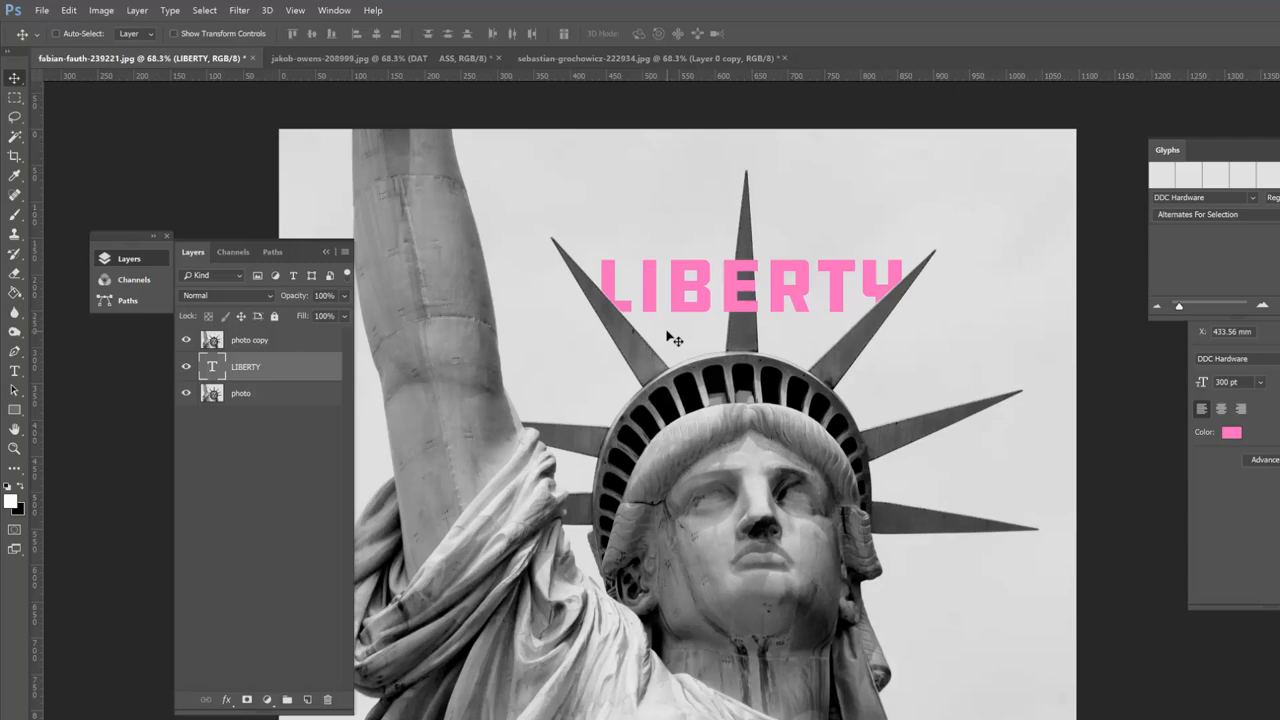
mouse_move(640, 168)
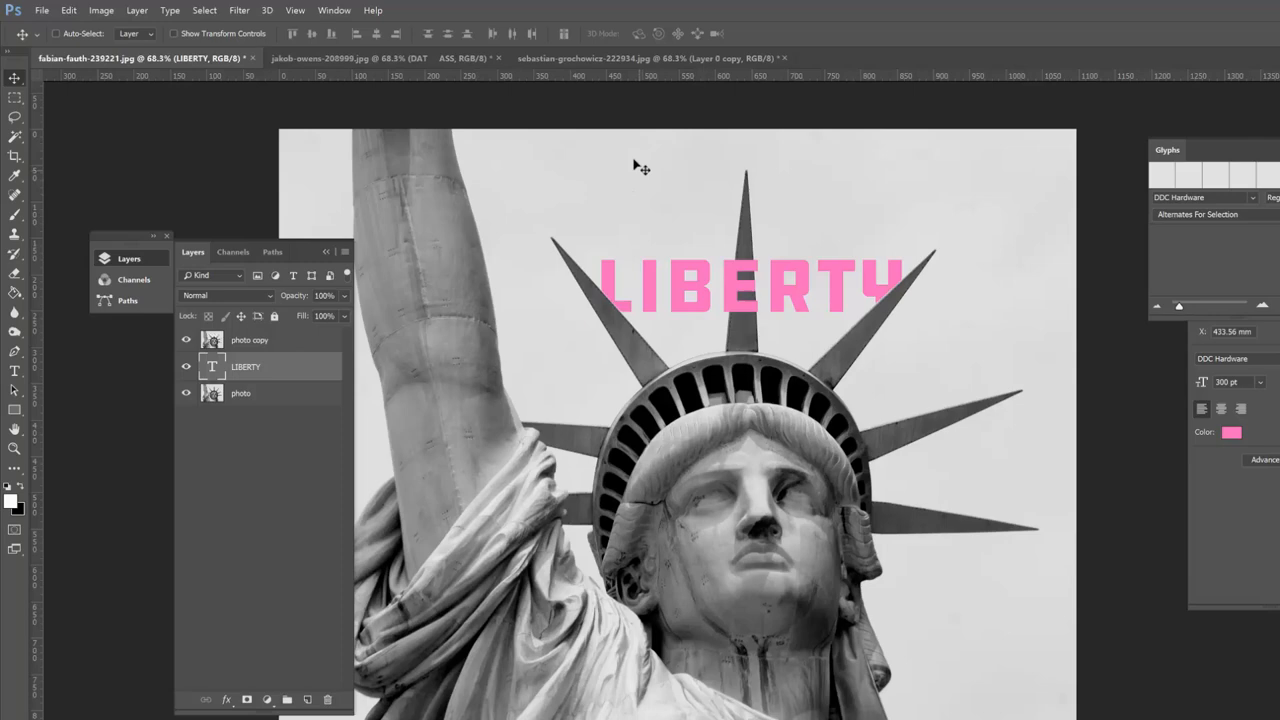